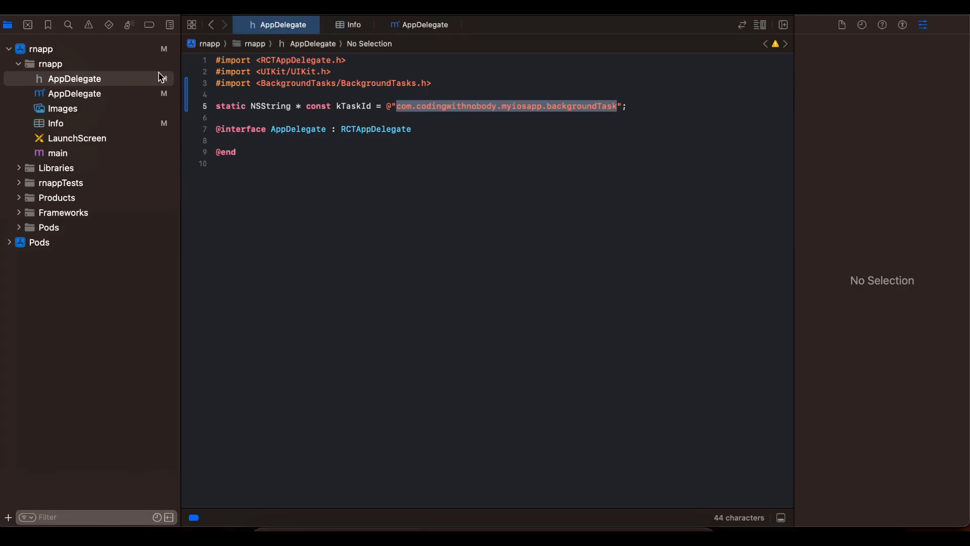
# Show the rnapp target's Signing & Capabilities with Background fetch and Background processing enabled.
pyautogui.click(42, 49)
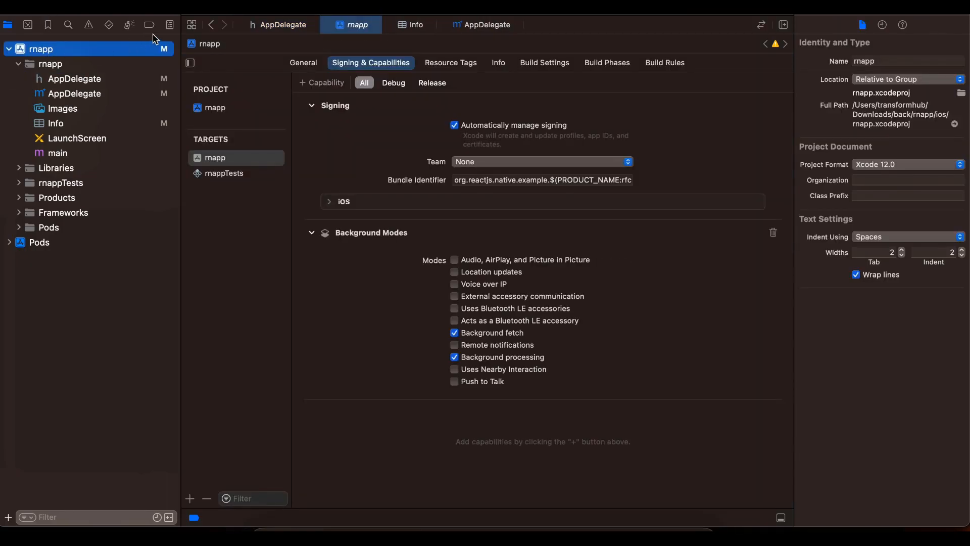
pyautogui.click(303, 63)
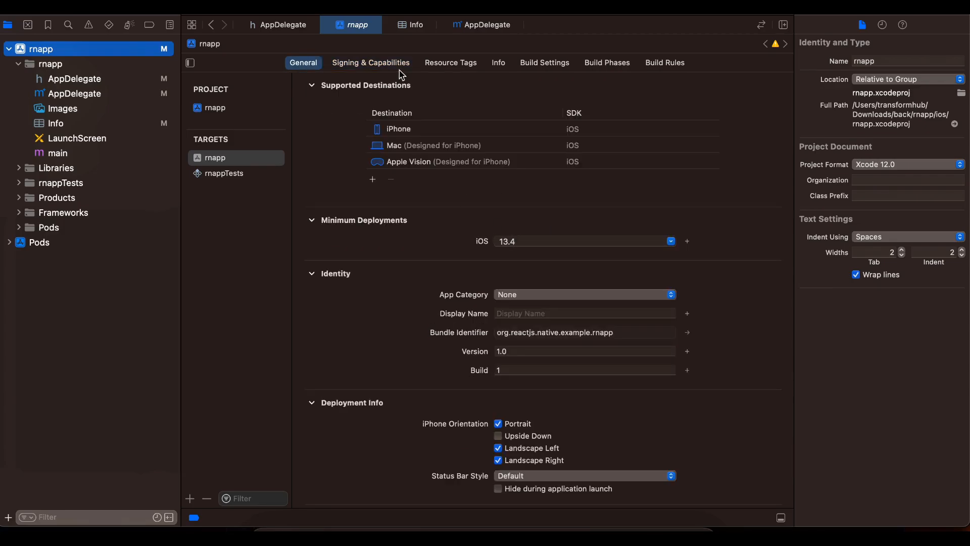
pyautogui.click(371, 62)
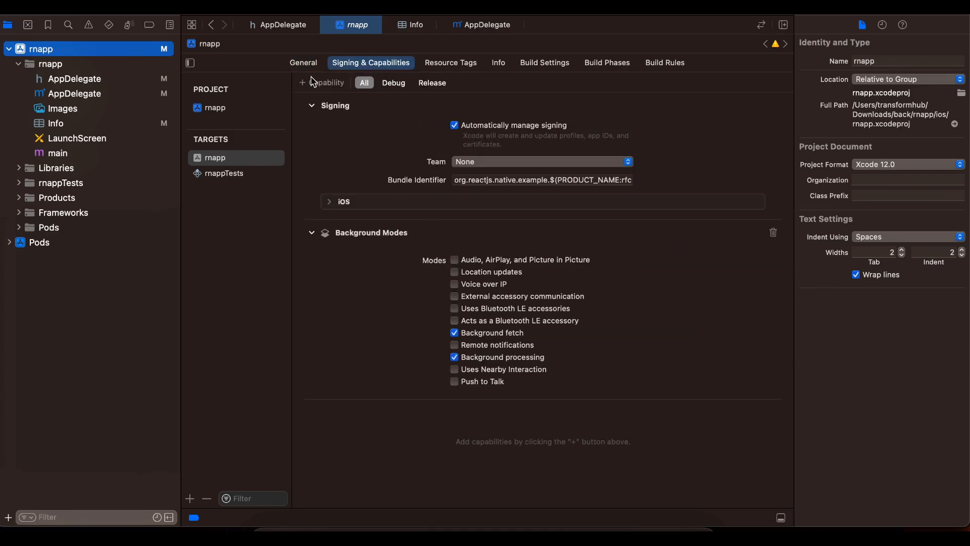
pyautogui.moveTo(354, 230)
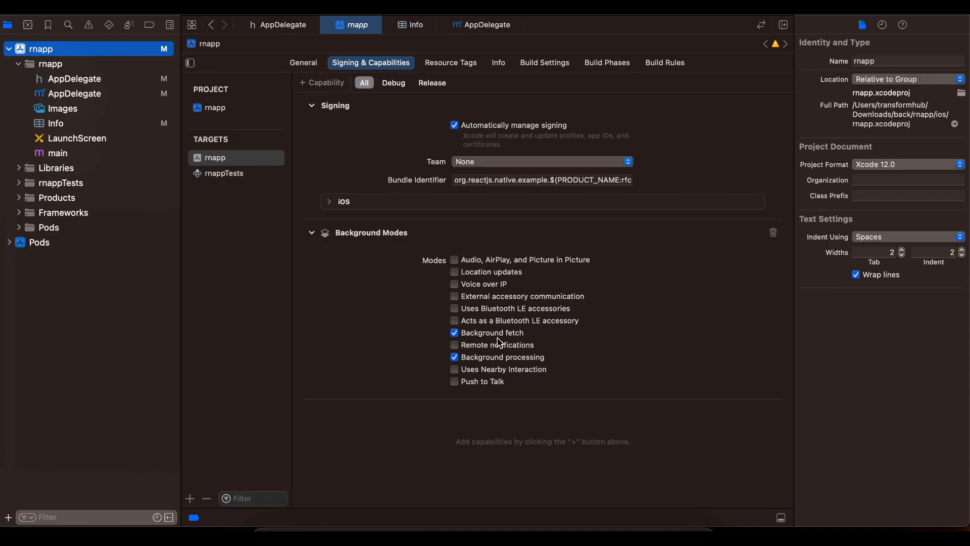
pyautogui.moveTo(530, 362)
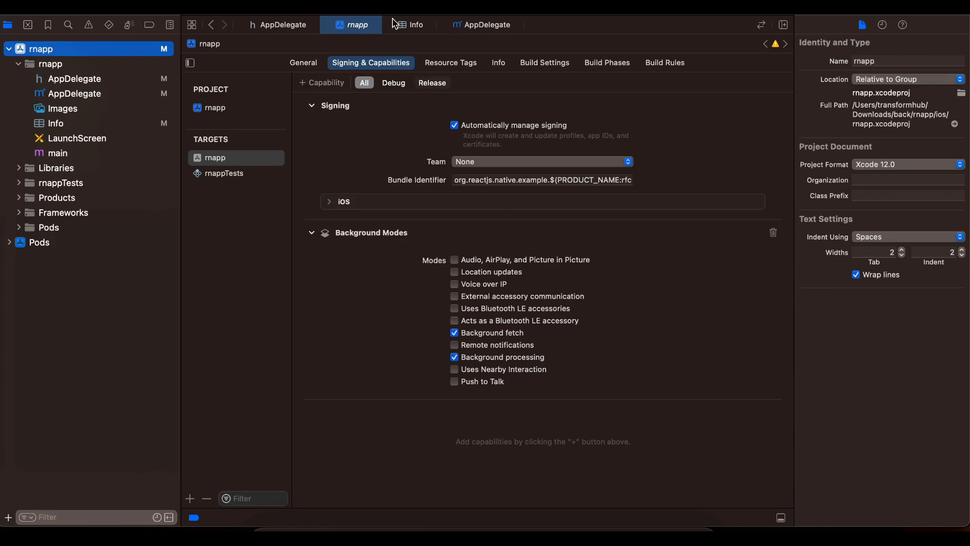
# Inspect BGTaskSchedulerPermittedIdentifiers in Info.plist listing com.codingwithnobody.myiosapp.backgroundTask.
pyautogui.click(414, 24)
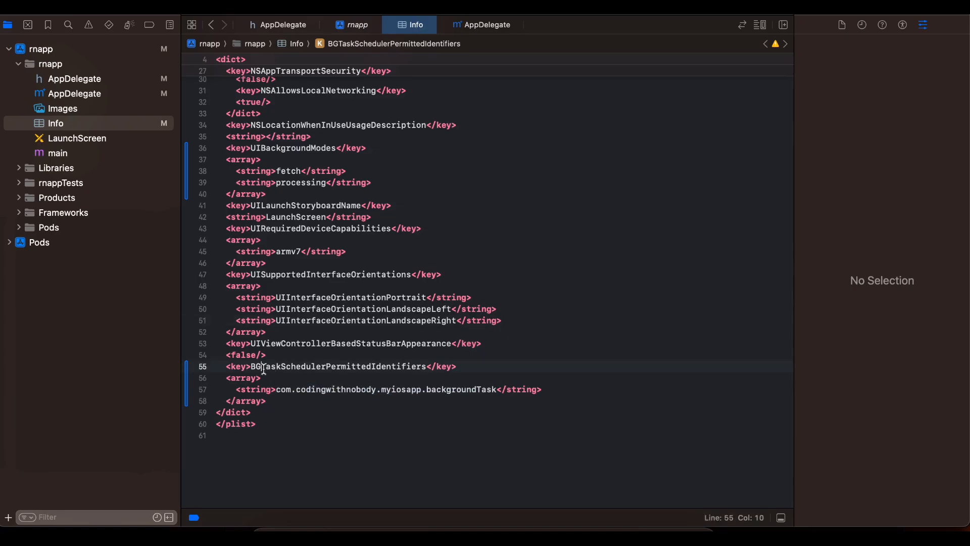
pyautogui.doubleClick(337, 366)
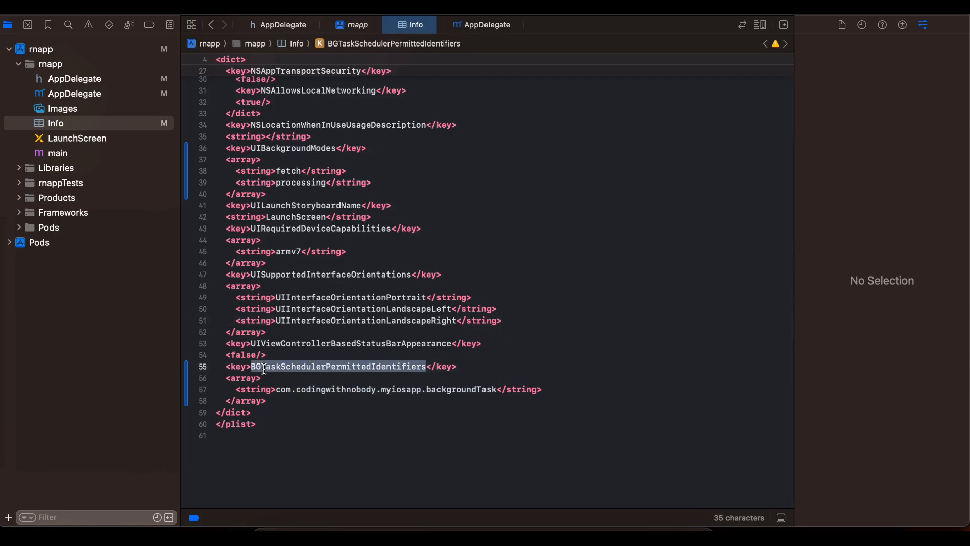
pyautogui.moveTo(277, 389)
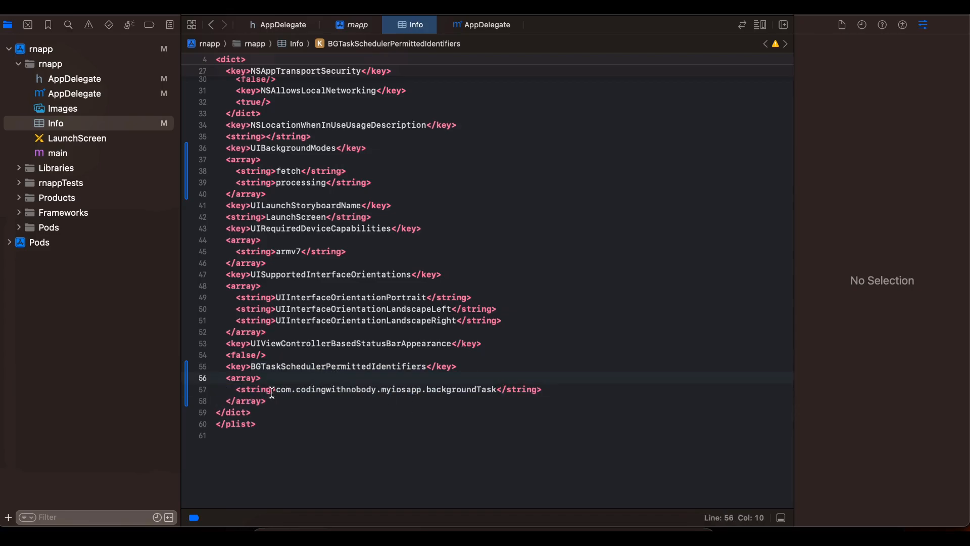
pyautogui.moveTo(276, 389); pyautogui.dragTo(421, 389)
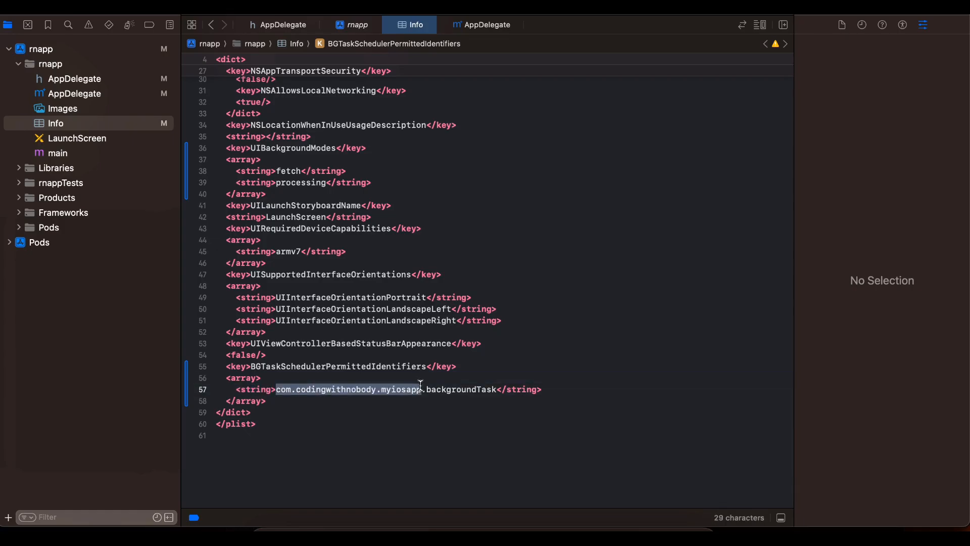
pyautogui.doubleClick(461, 389)
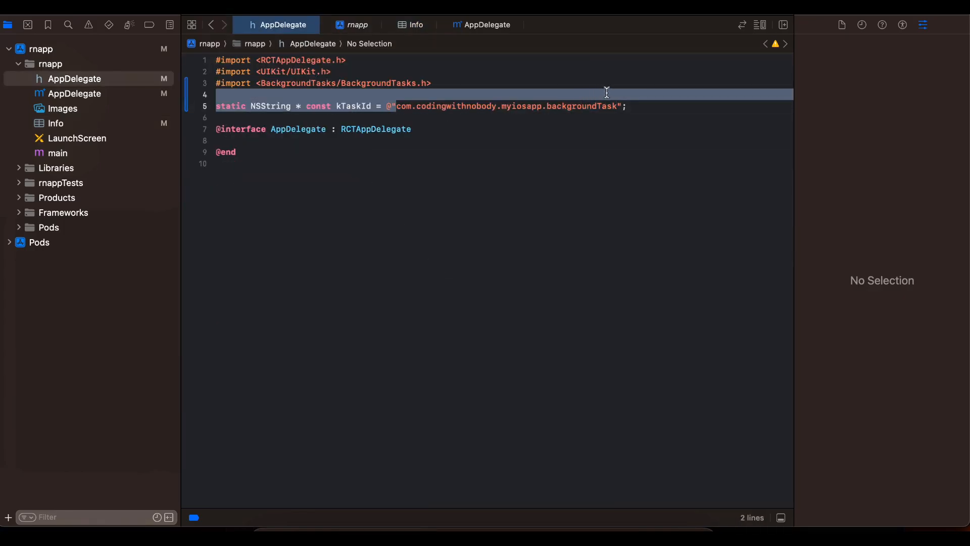
pyautogui.click(415, 24)
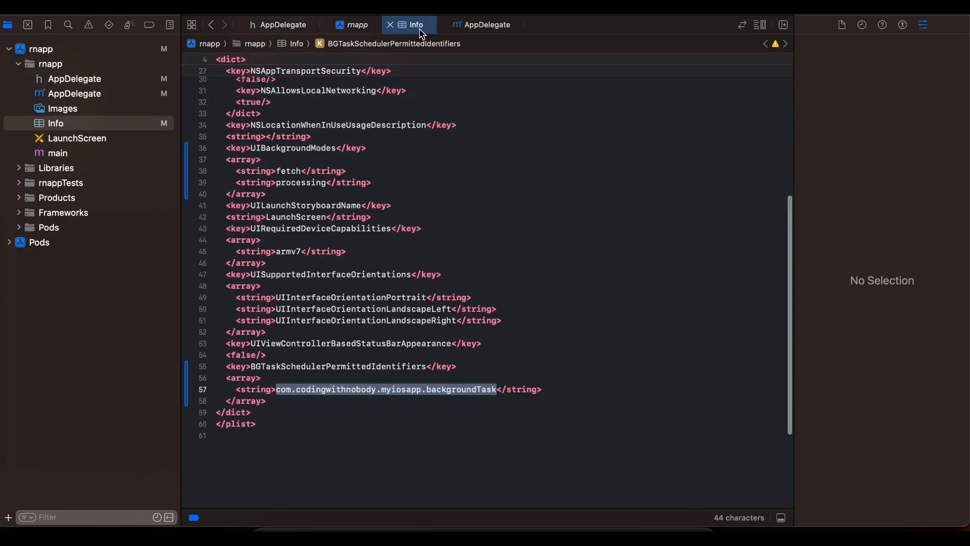
# View Info as a property list, expand Permitted background task scheduler identifiers, then select kTaskId in AppDelegate.h.
pyautogui.rightClick(54, 123)
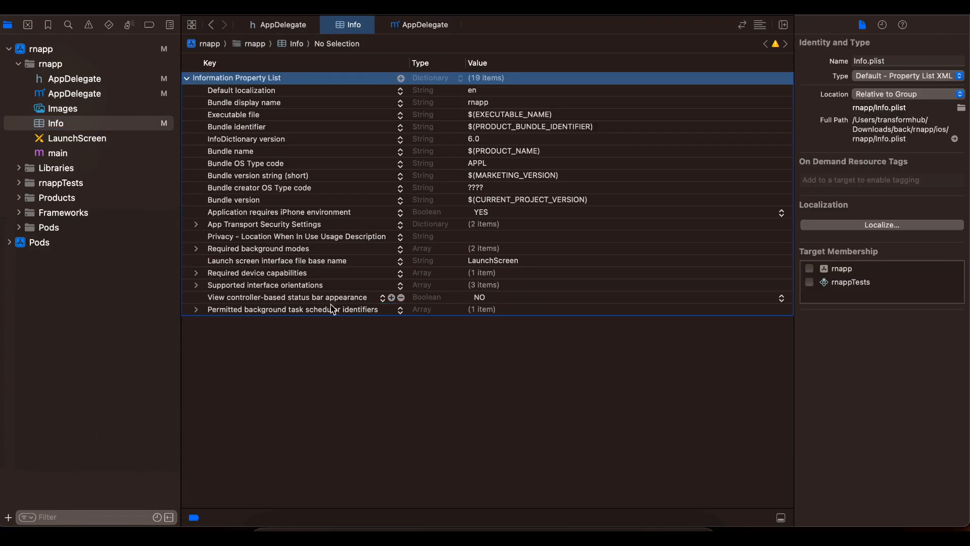
pyautogui.click(291, 309)
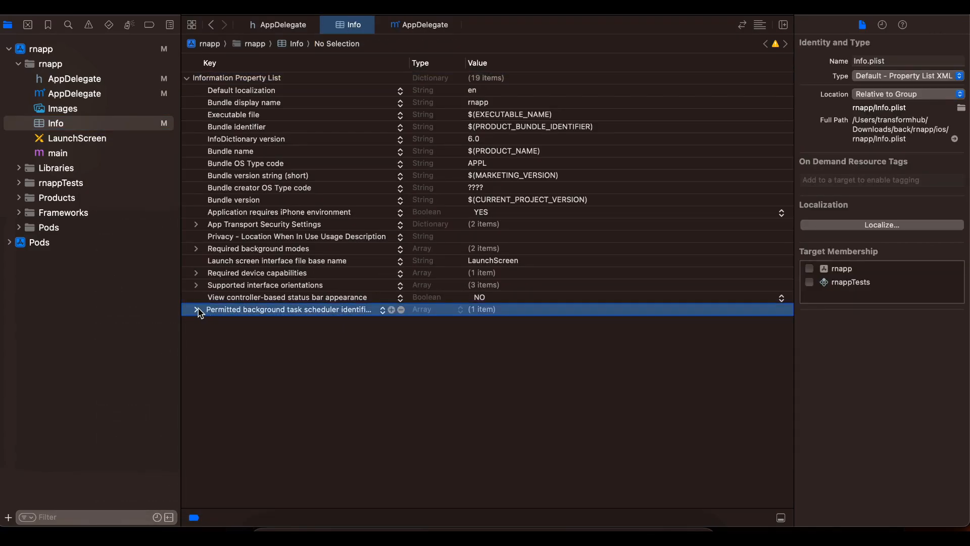
pyautogui.click(195, 309)
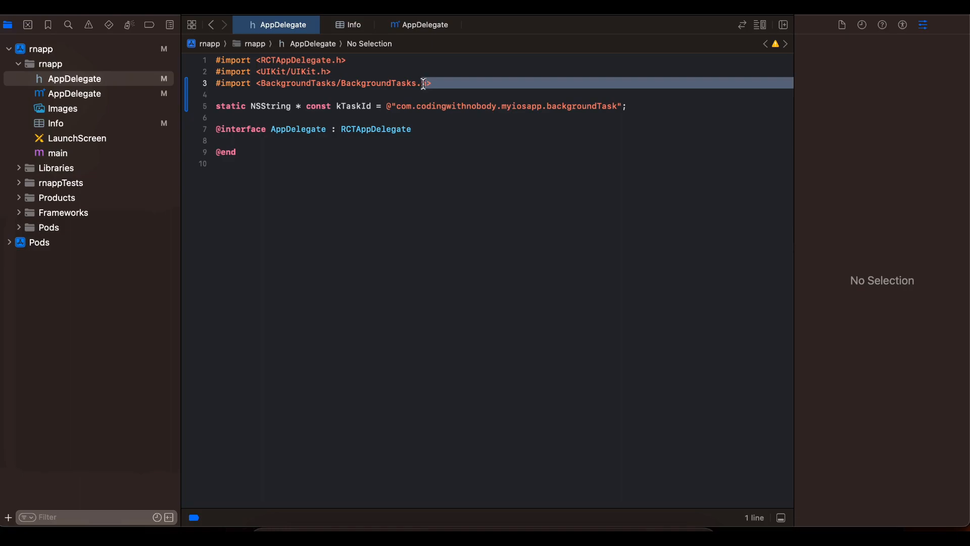
pyautogui.doubleClick(353, 106)
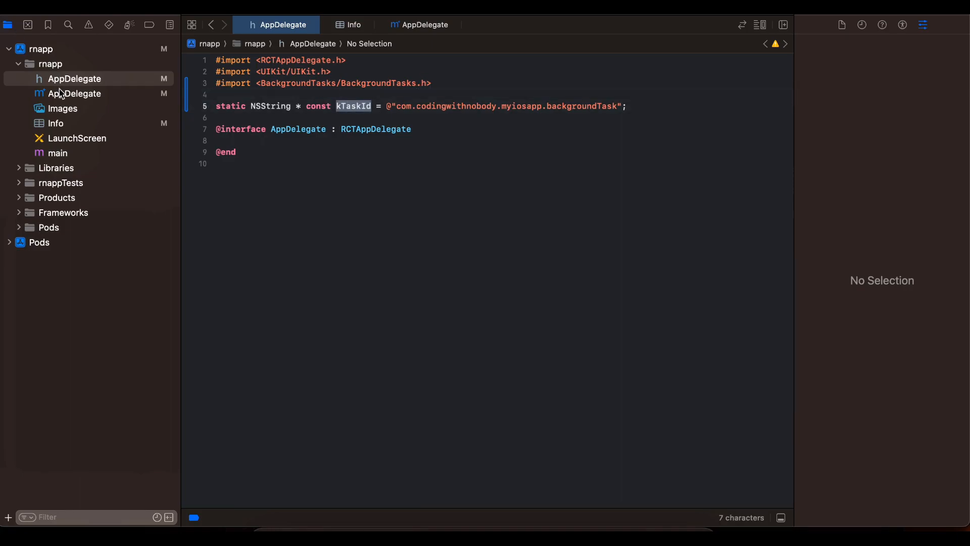
# From AppDelegate.m's kTaskId registration, jump to the BGProcessingTask declaration in BGTask.h.
pyautogui.click(75, 93)
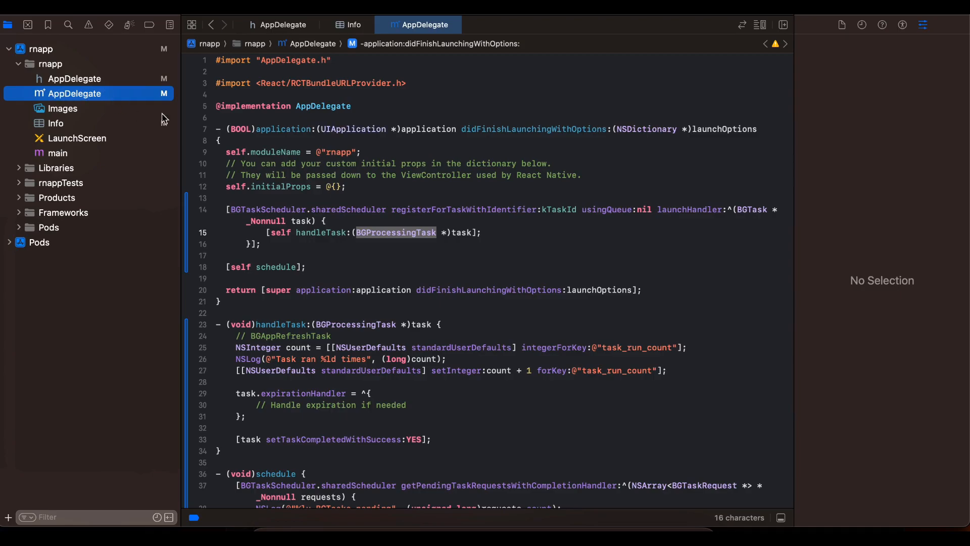
pyautogui.moveTo(367, 180)
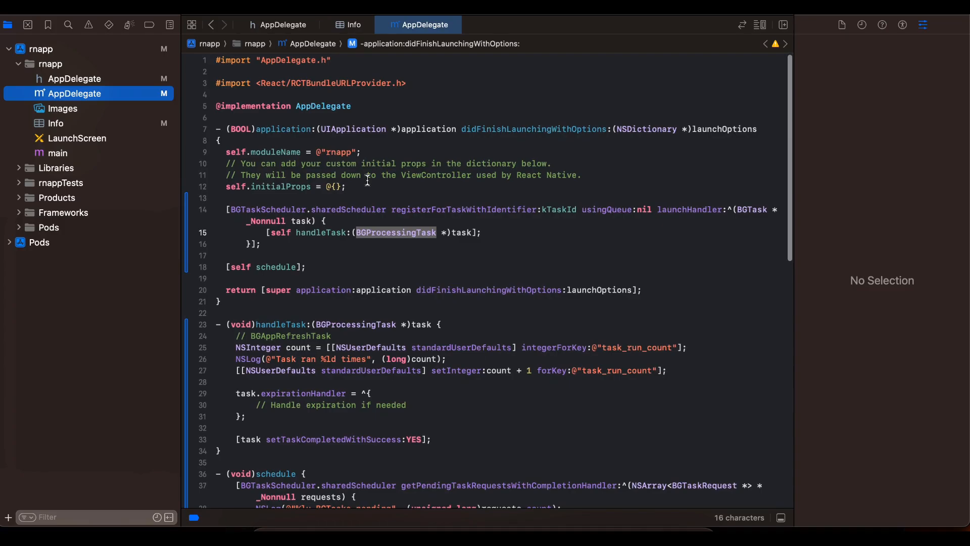
pyautogui.doubleClick(267, 209)
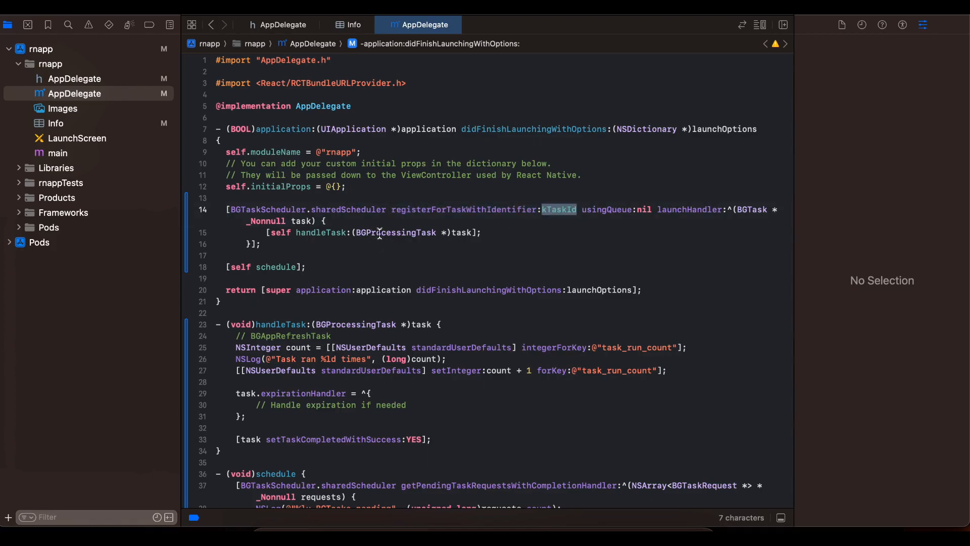
pyautogui.doubleClick(395, 232)
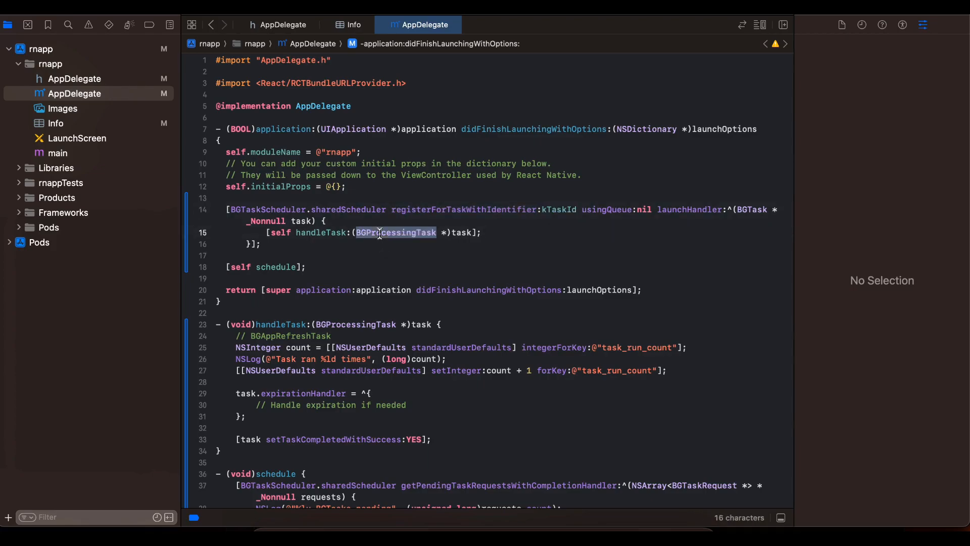
pyautogui.doubleClick(395, 232)
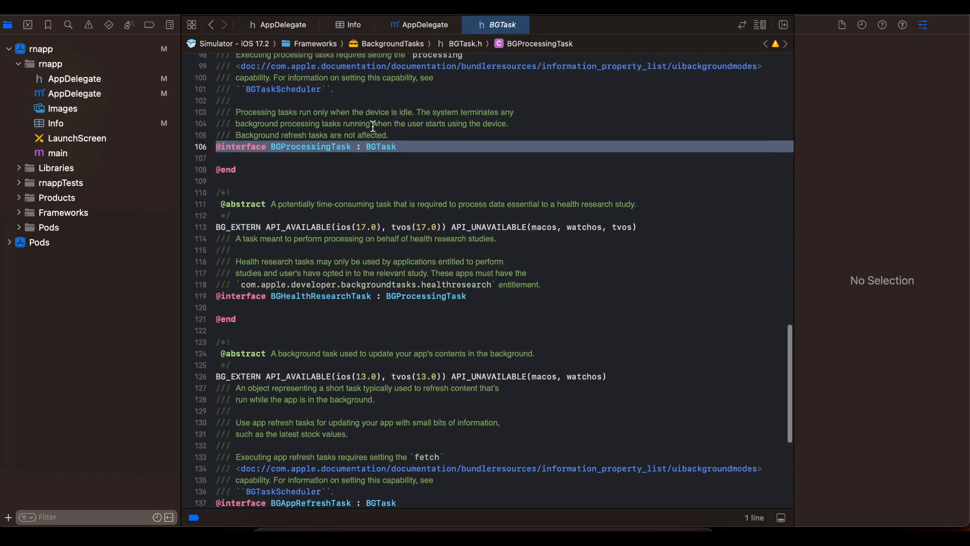
# Highlight BGTask.h notes on processing tasks being terminated and running for minutes, then return to AppDelegate.m.
pyautogui.moveTo(245, 123); pyautogui.dragTo(409, 123)
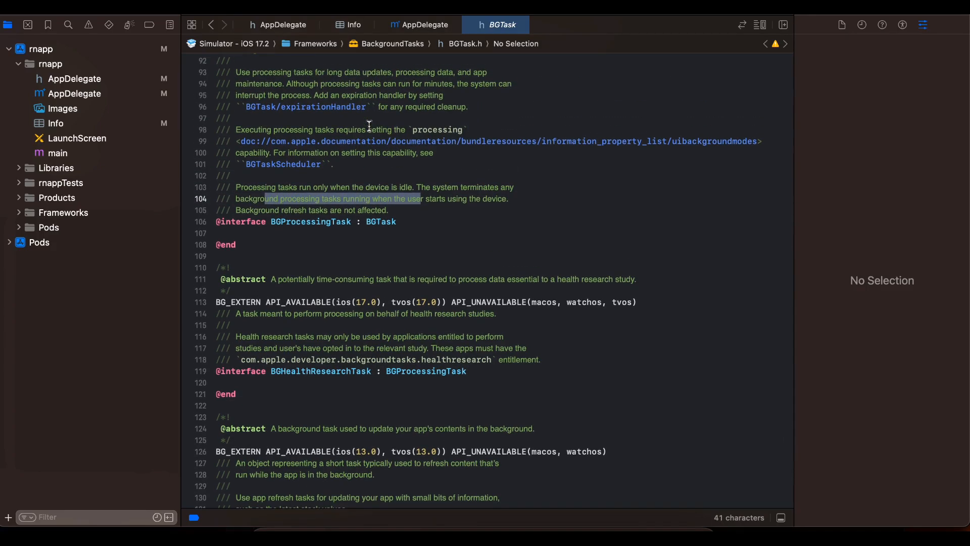
pyautogui.scroll(-3)
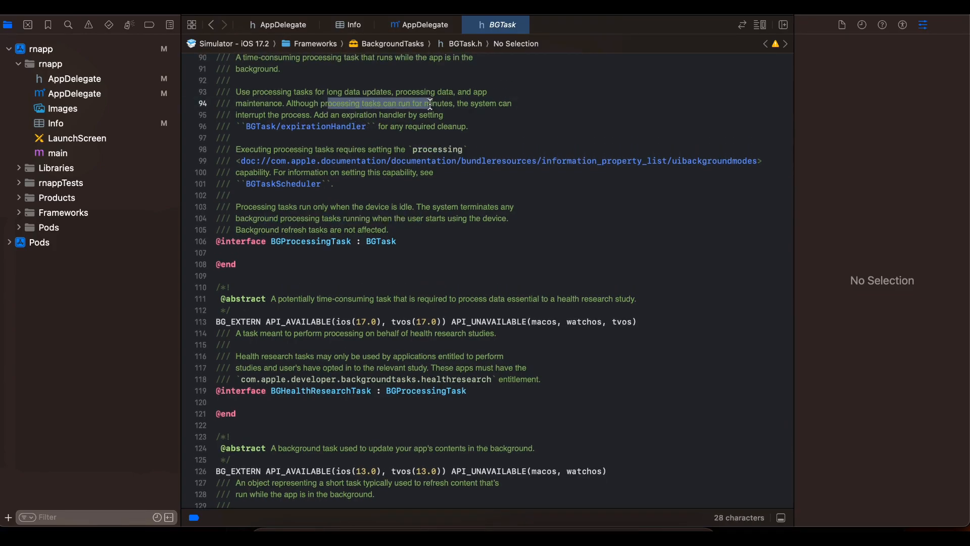
pyautogui.moveTo(426, 103); pyautogui.dragTo(489, 103)
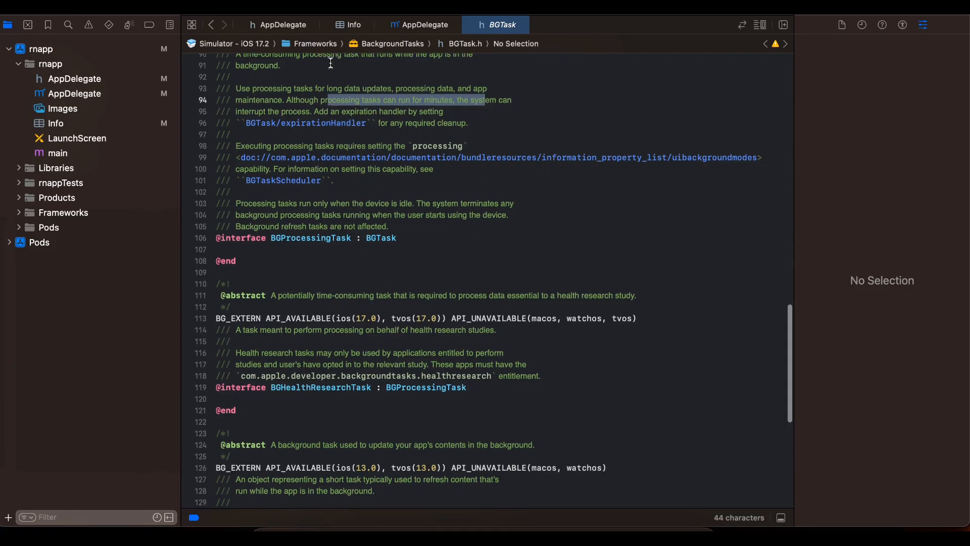
pyautogui.click(419, 24)
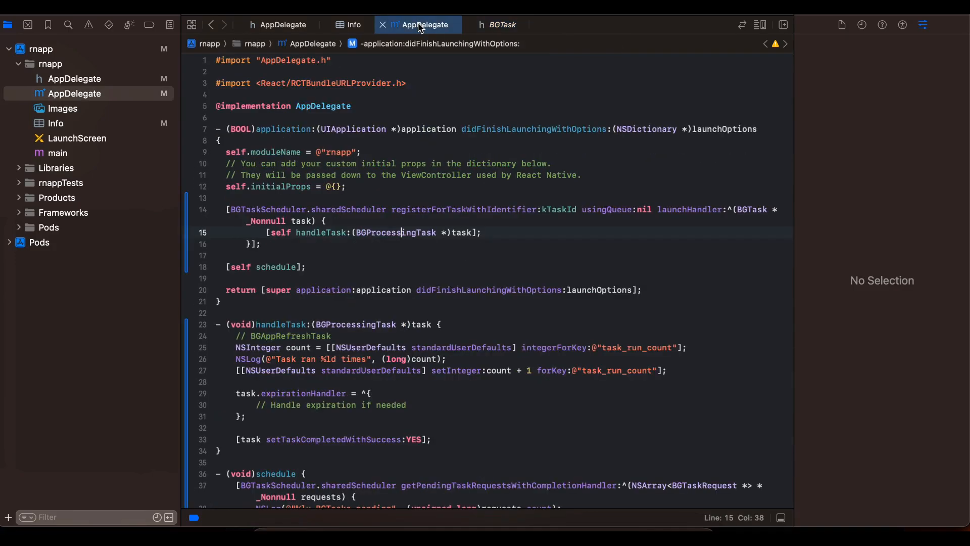
pyautogui.doubleClick(395, 232)
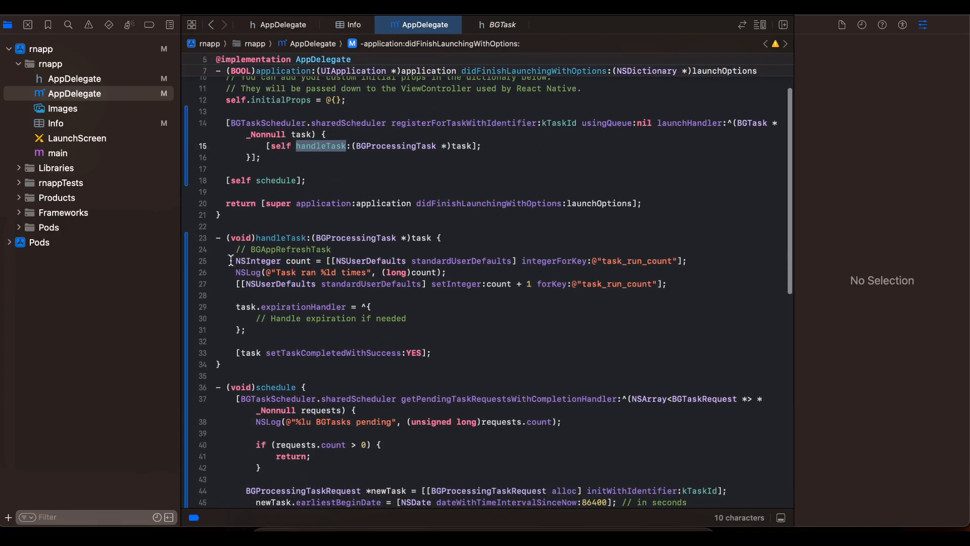
pyautogui.moveTo(236, 260); pyautogui.dragTo(666, 284)
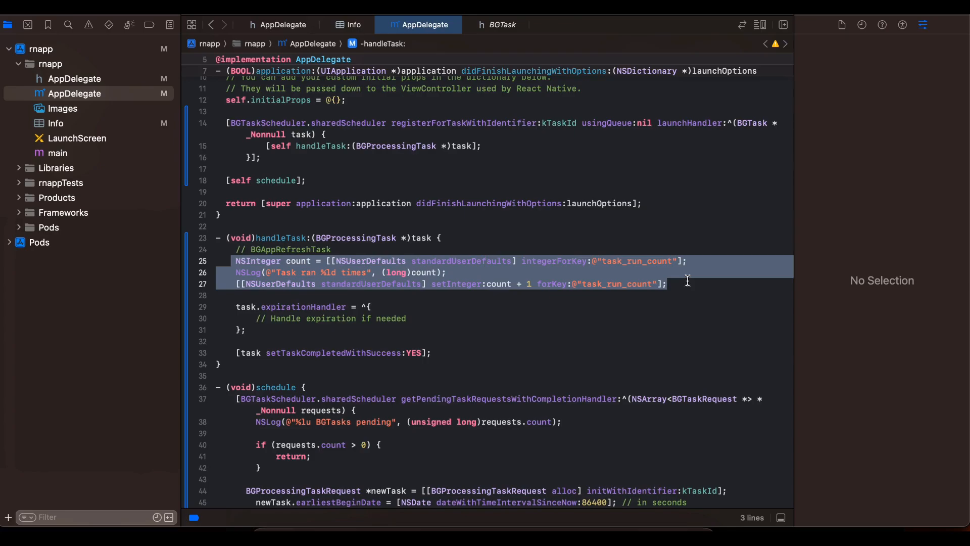
pyautogui.click(440, 272)
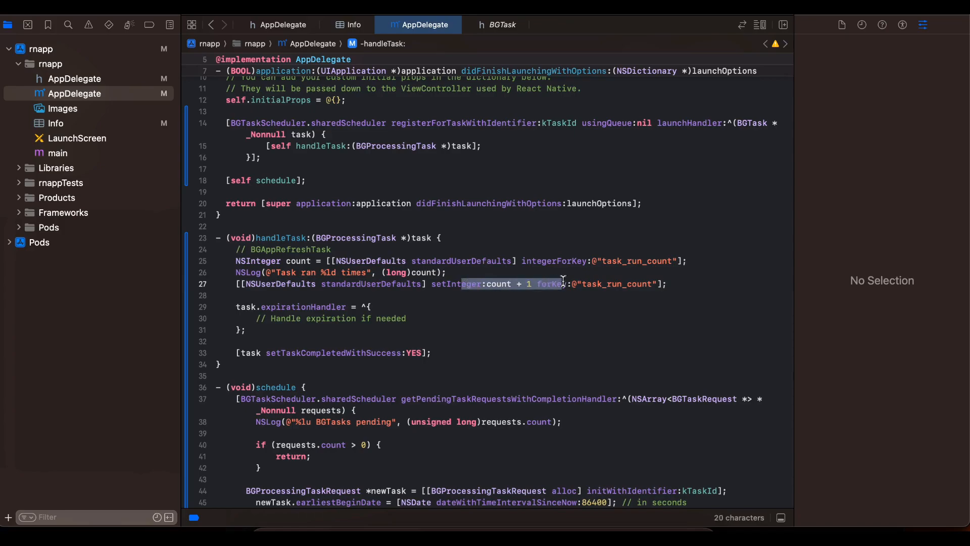
pyautogui.moveTo(544, 342)
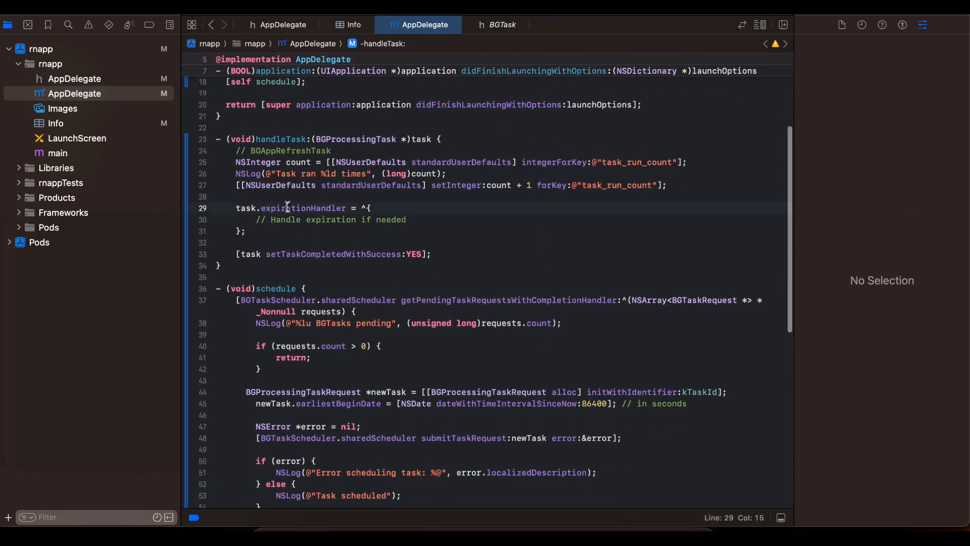
pyautogui.doubleClick(302, 208)
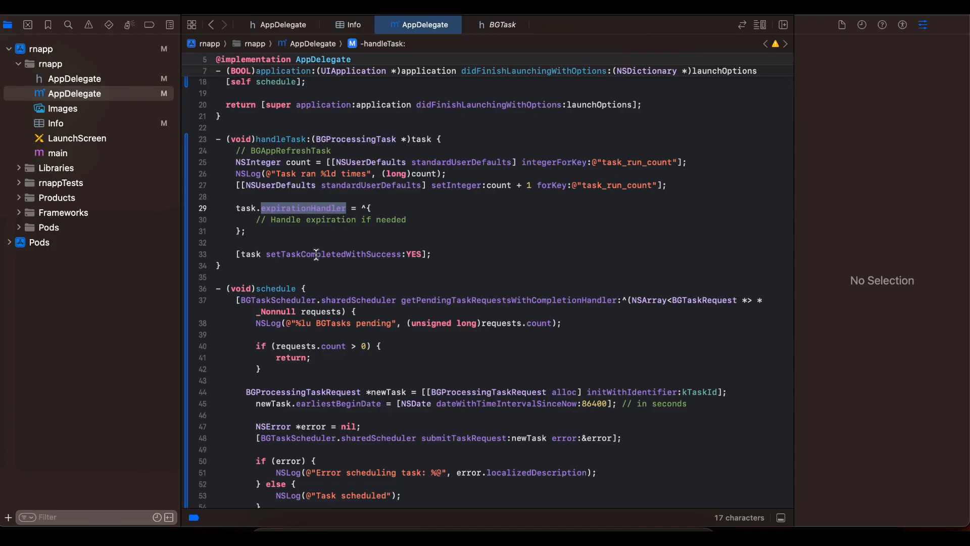
pyautogui.doubleClick(333, 254)
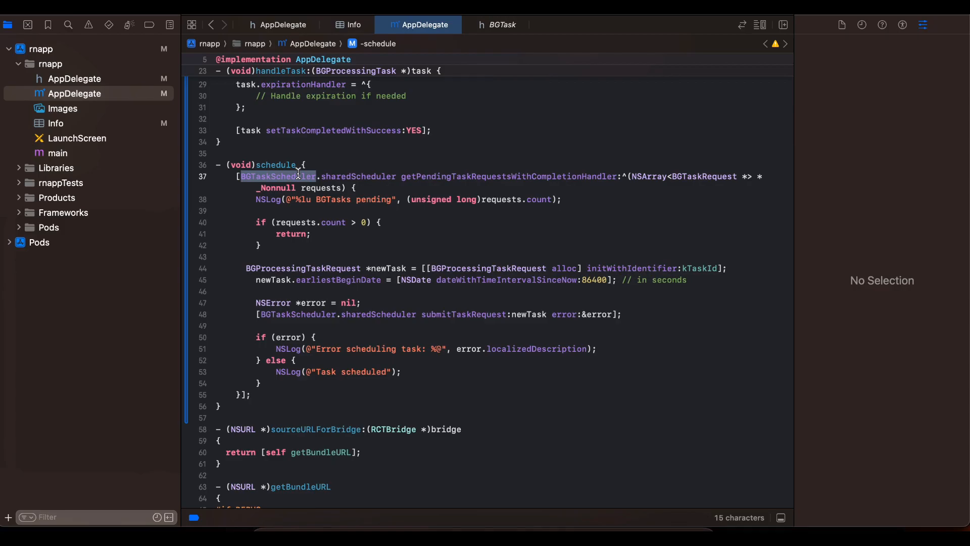
pyautogui.doubleClick(507, 176)
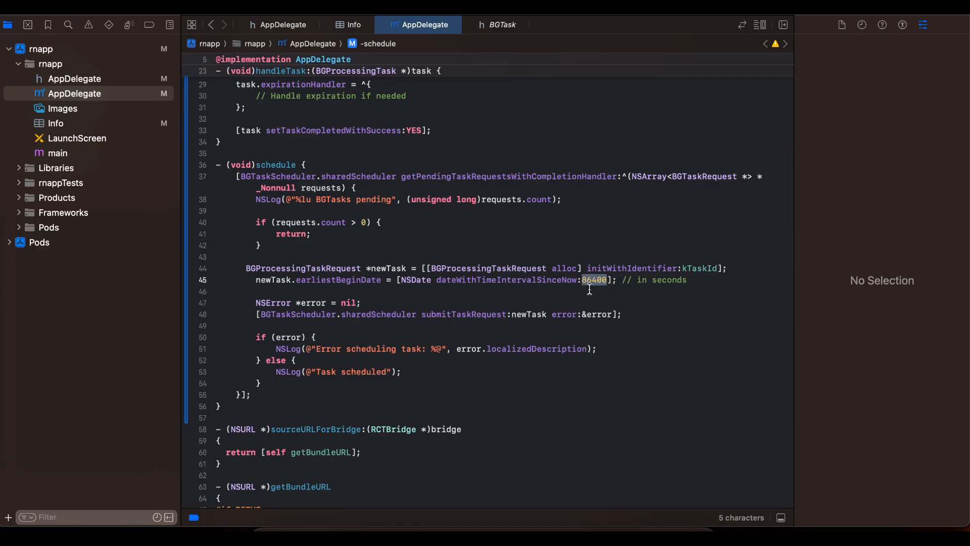
pyautogui.moveTo(586, 272)
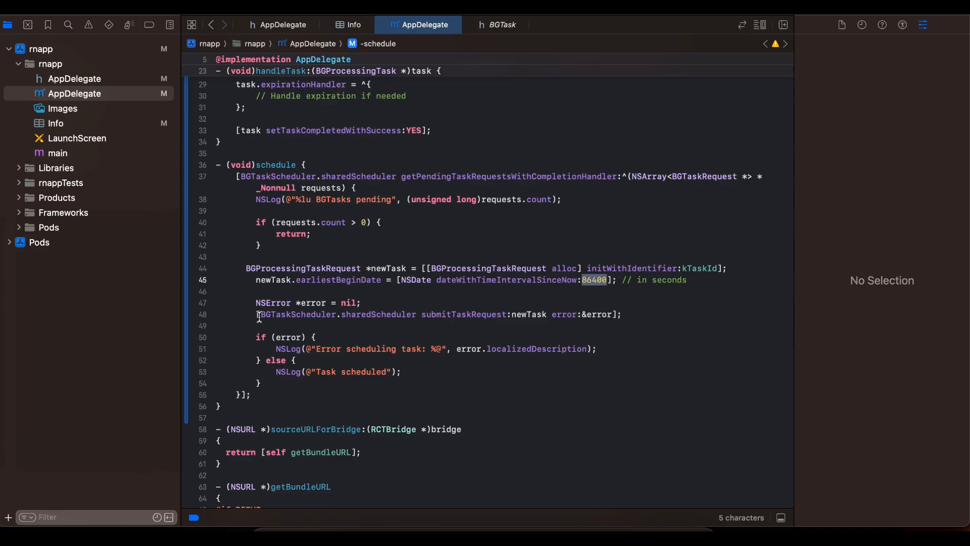
pyautogui.doubleClick(379, 315)
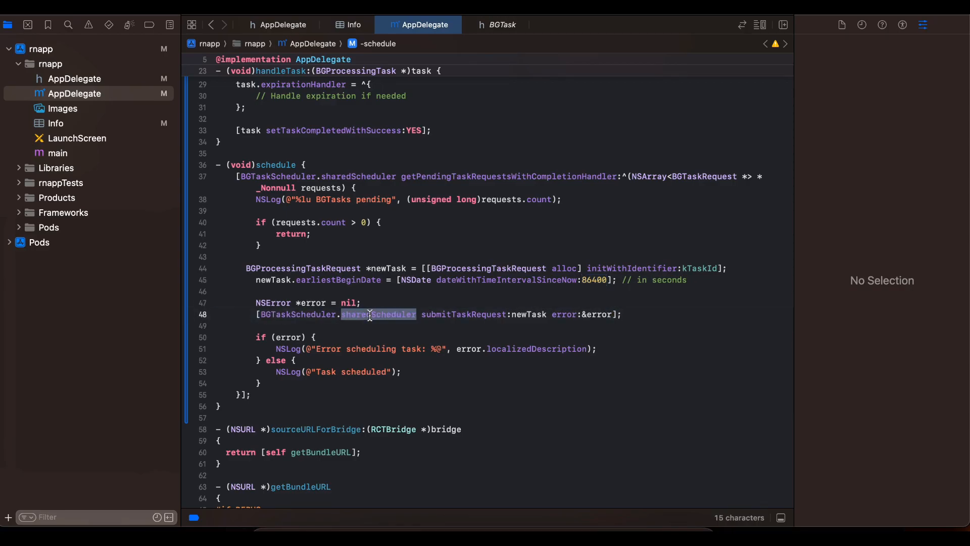
pyautogui.doubleClick(463, 314)
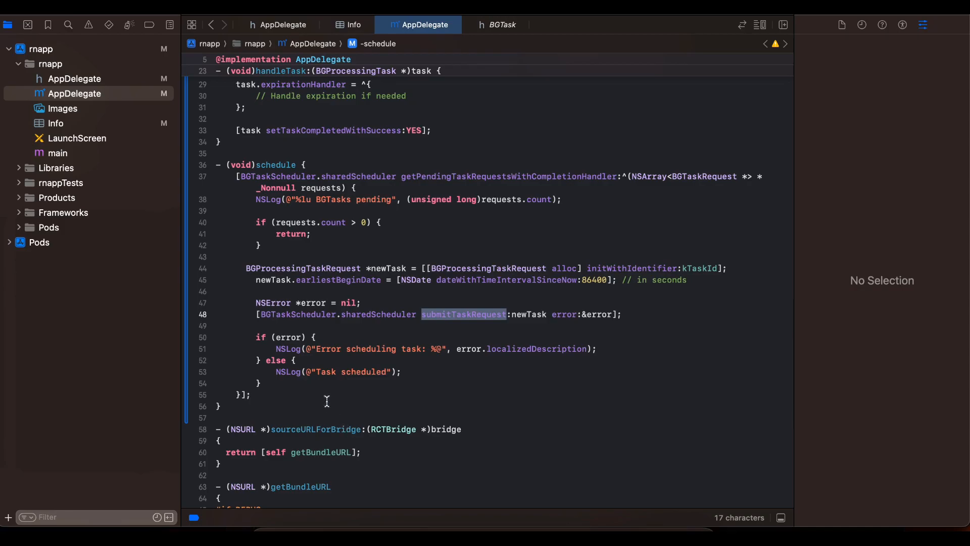
pyautogui.moveTo(481, 269)
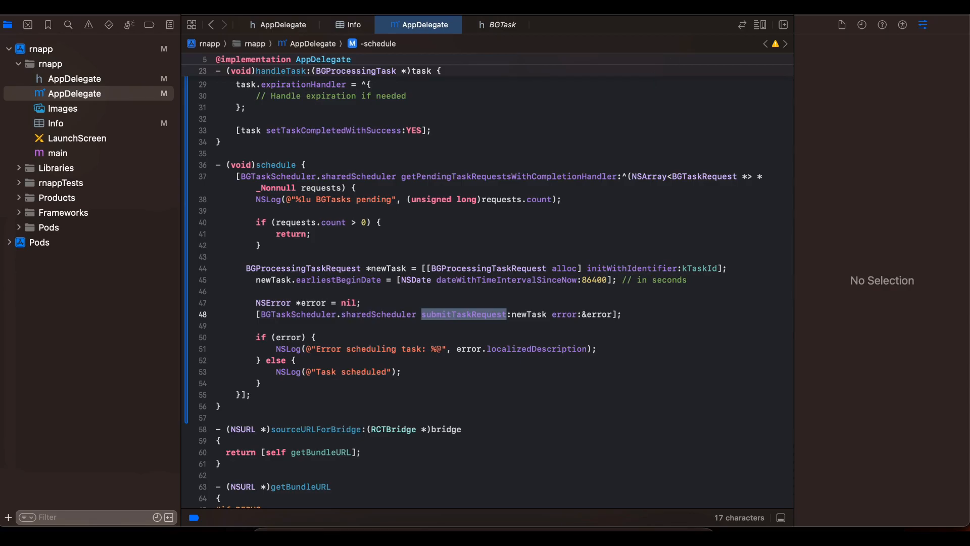
pyautogui.moveTo(476, 211)
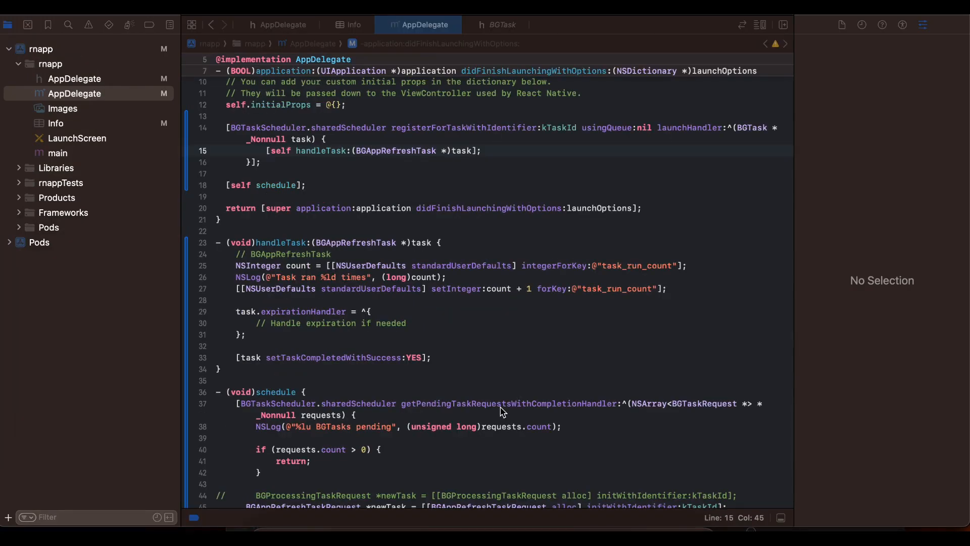
pyautogui.moveTo(399, 156)
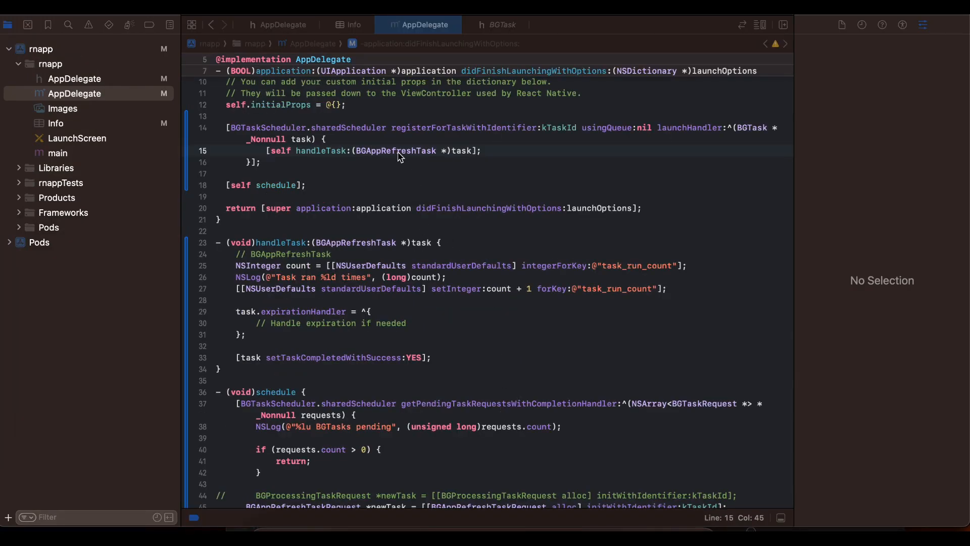
# Use BGAppRefreshTask in handleTask and BGAppRefreshTaskRequest in schedule, leaving the processing request commented out.
pyautogui.doubleClick(395, 151)
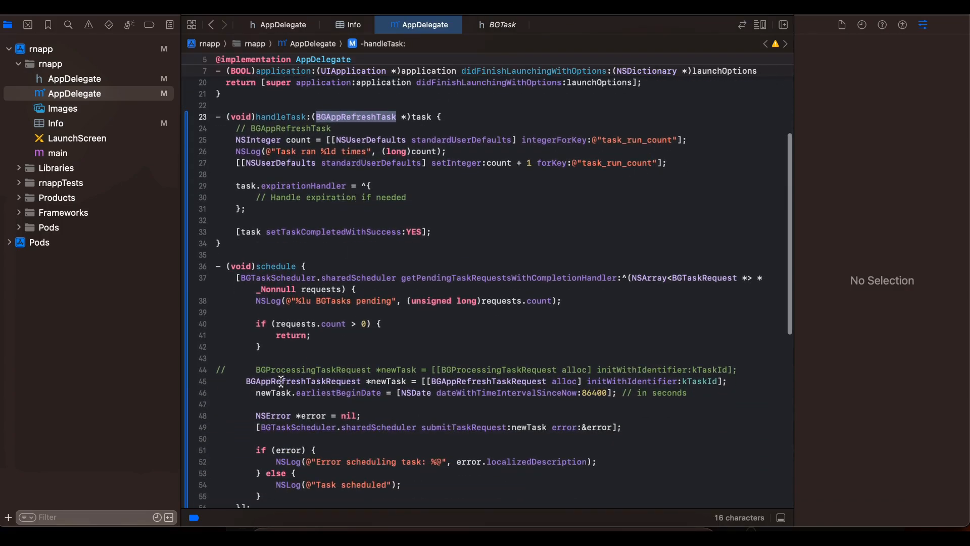
pyautogui.click(277, 381)
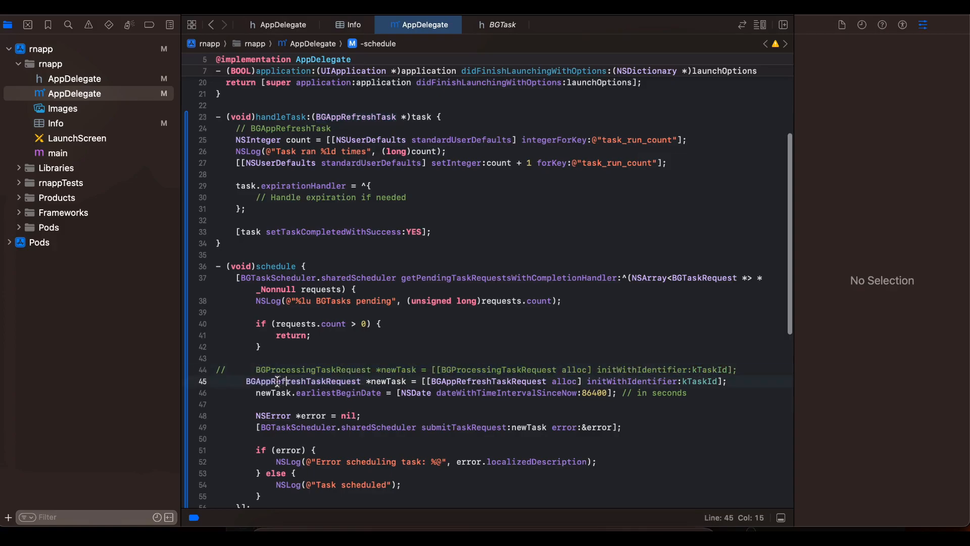
pyautogui.doubleClick(302, 380)
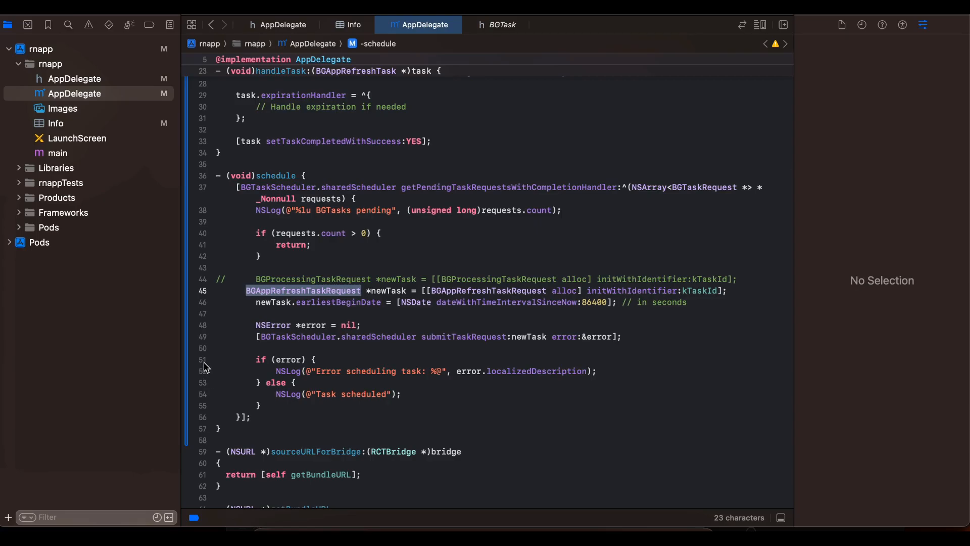
# Add breakpoints on lines 50 through 54 after submitTaskRequest in schedule.
pyautogui.click(202, 354)
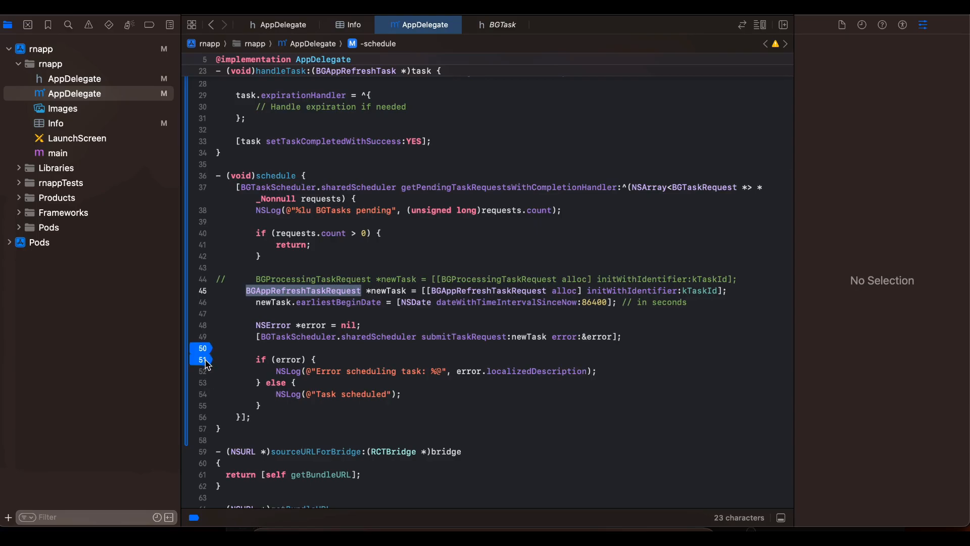
pyautogui.moveTo(202, 360); pyautogui.dragTo(202, 394)
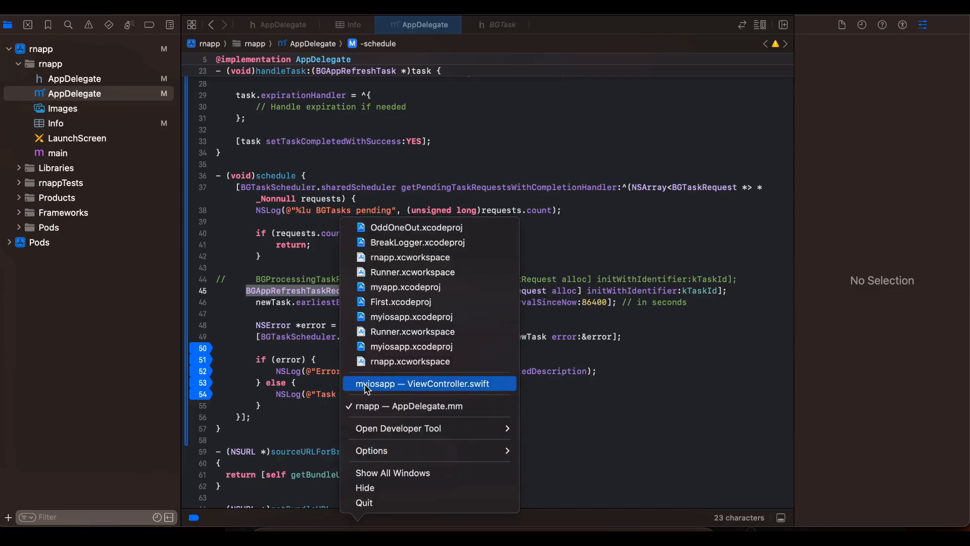
# Highlight the TASK_IDENTIFIER placeholder in myiosapp's simulate-launch command, then show kTaskId in rnapp's AppDelegate.h.
pyautogui.click(422, 384)
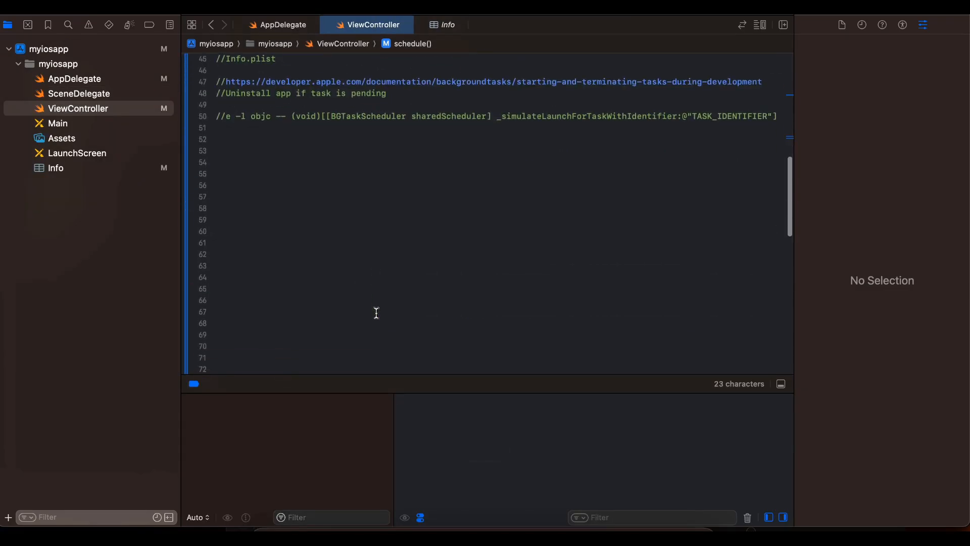
pyautogui.moveTo(224, 132); pyautogui.dragTo(563, 132)
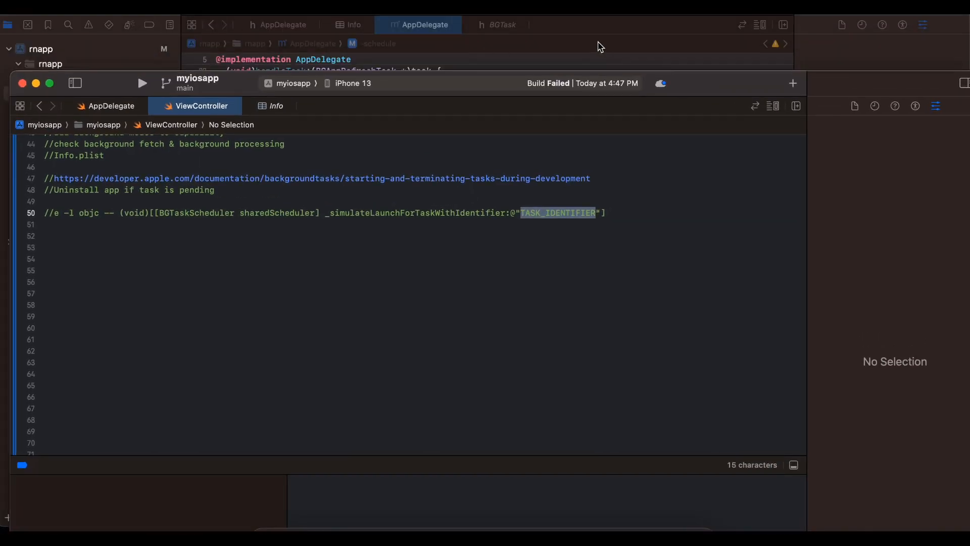
pyautogui.click(502, 24)
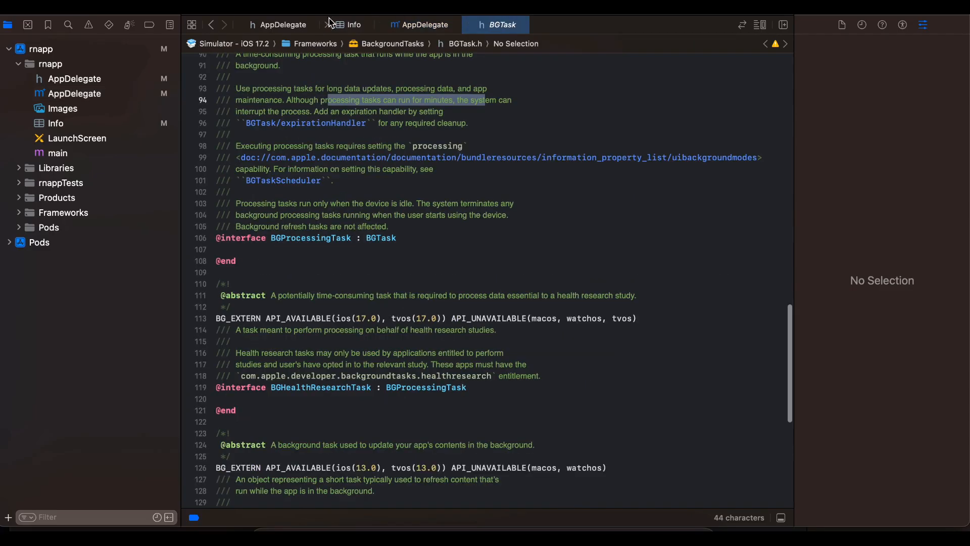
pyautogui.click(277, 24)
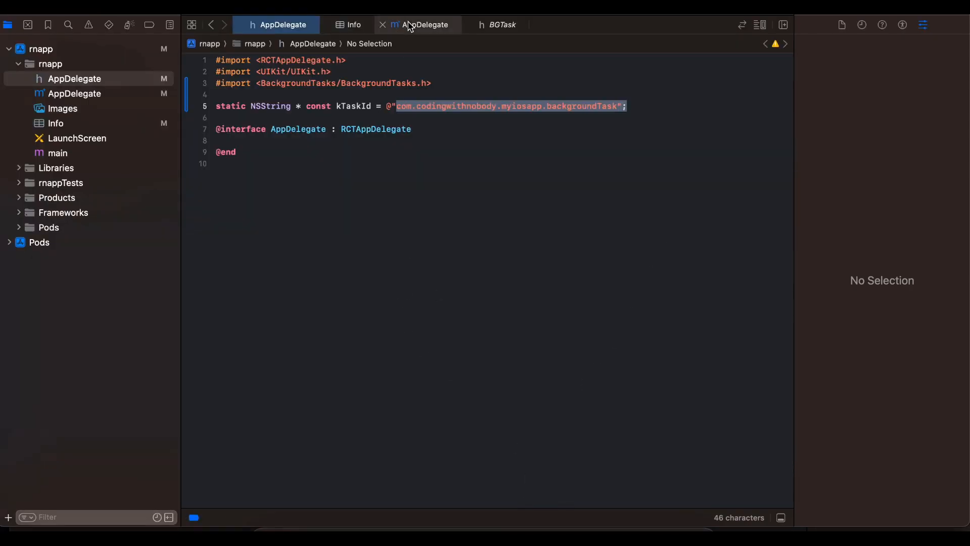
# Enter 86400 in AppDelegate.m's schedule method and jump to the BGAppRefreshTaskRequest declaration in BGTaskRequest.h.
pyautogui.click(425, 24)
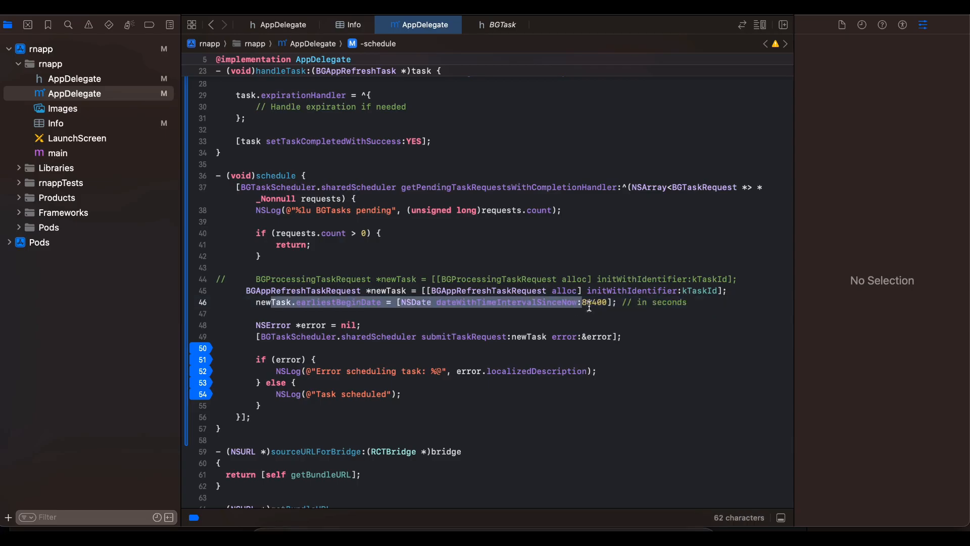
pyautogui.write('86400')
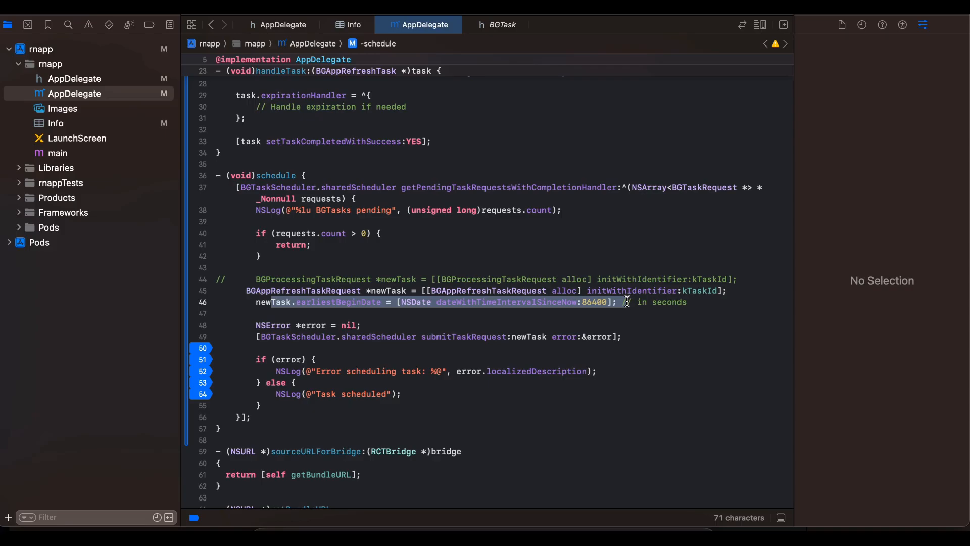
pyautogui.click(504, 211)
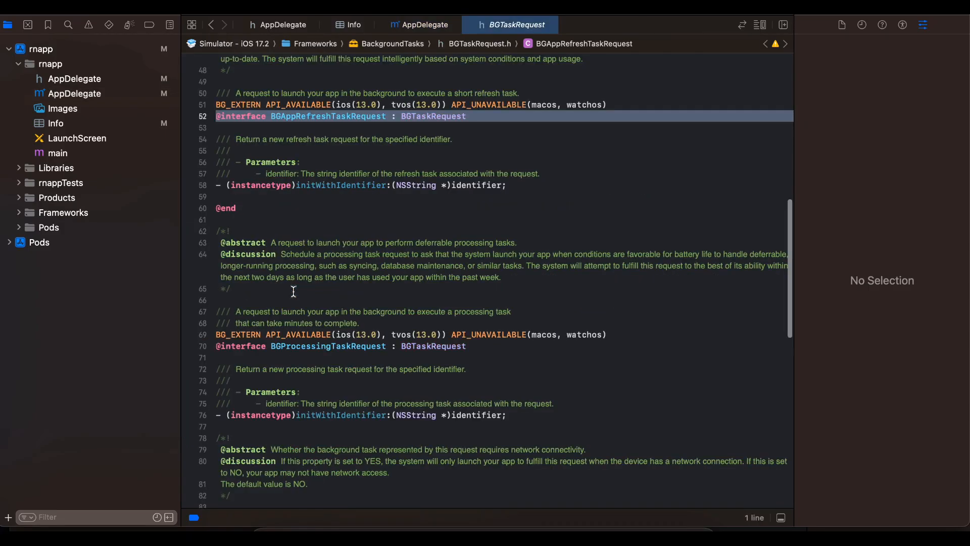
pyautogui.moveTo(289, 90)
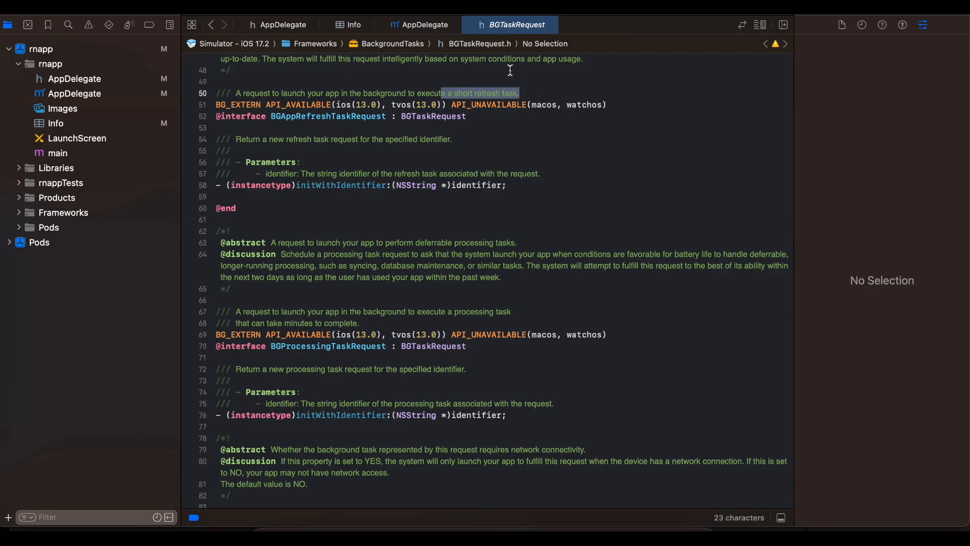
# Return to AppDelegate.m's schedule method and select the commented-out BGProcessingTaskRequest.
pyautogui.click(419, 24)
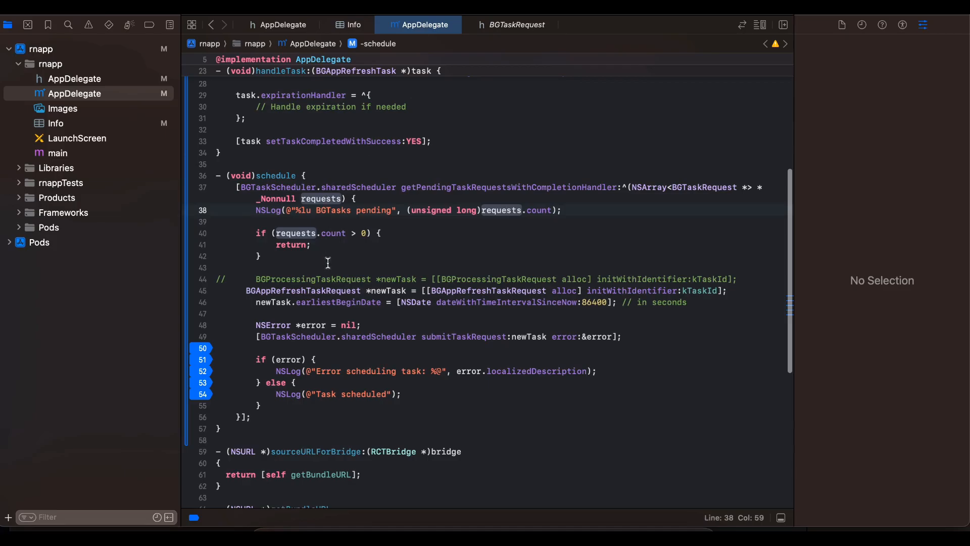
pyautogui.doubleClick(313, 279)
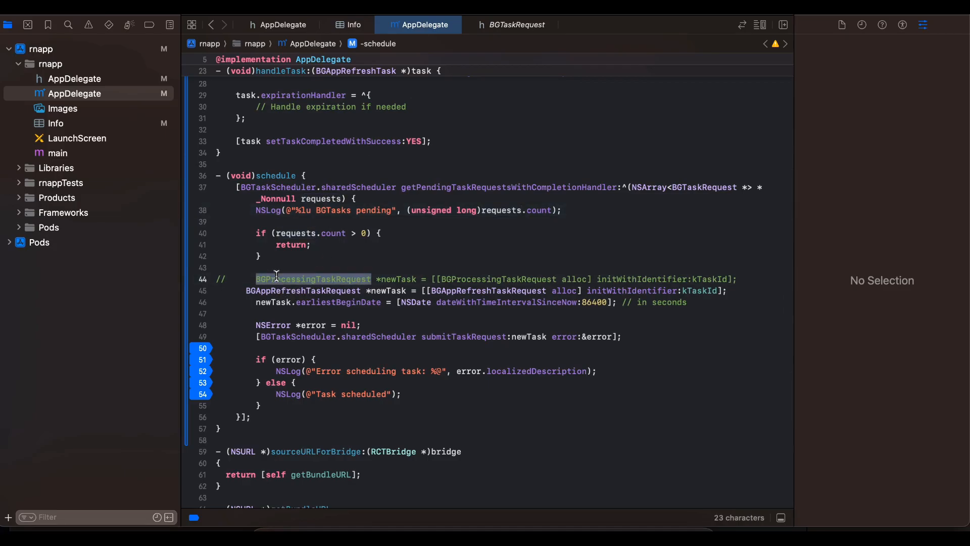